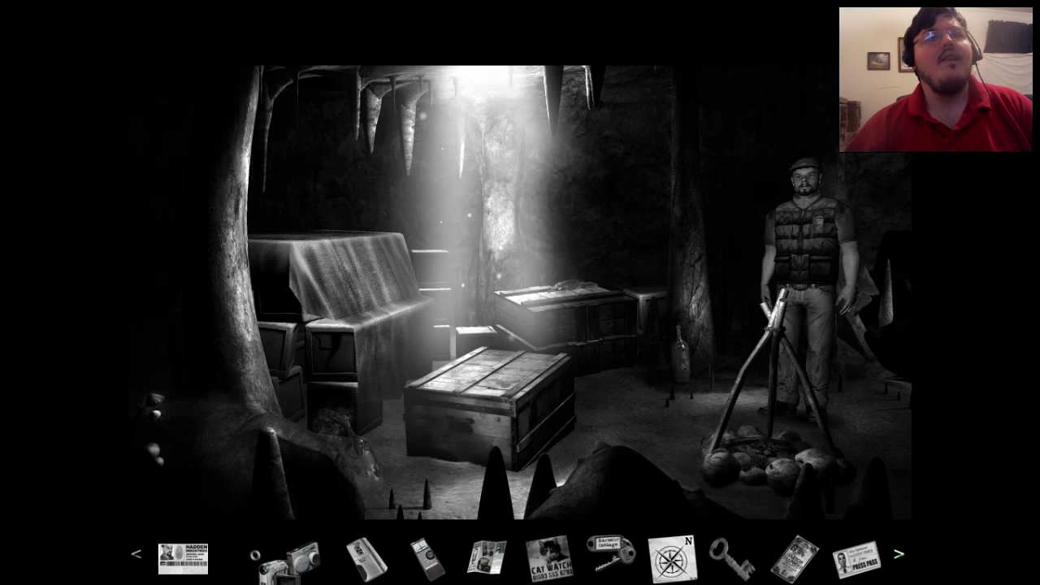
Walk across the cave to the crates and examine the front wooden chest's combination lock
click(300, 559)
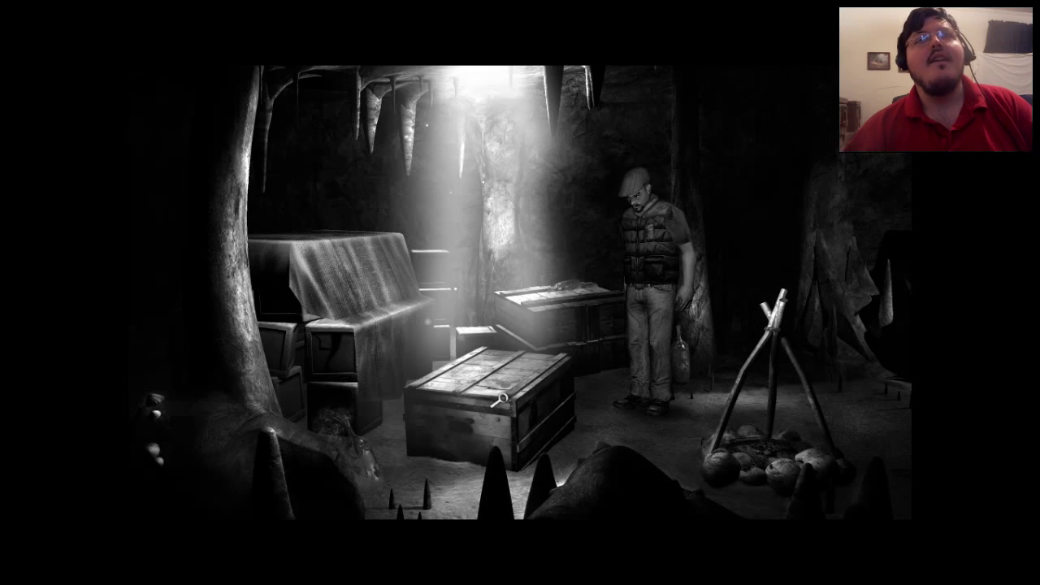
click(487, 399)
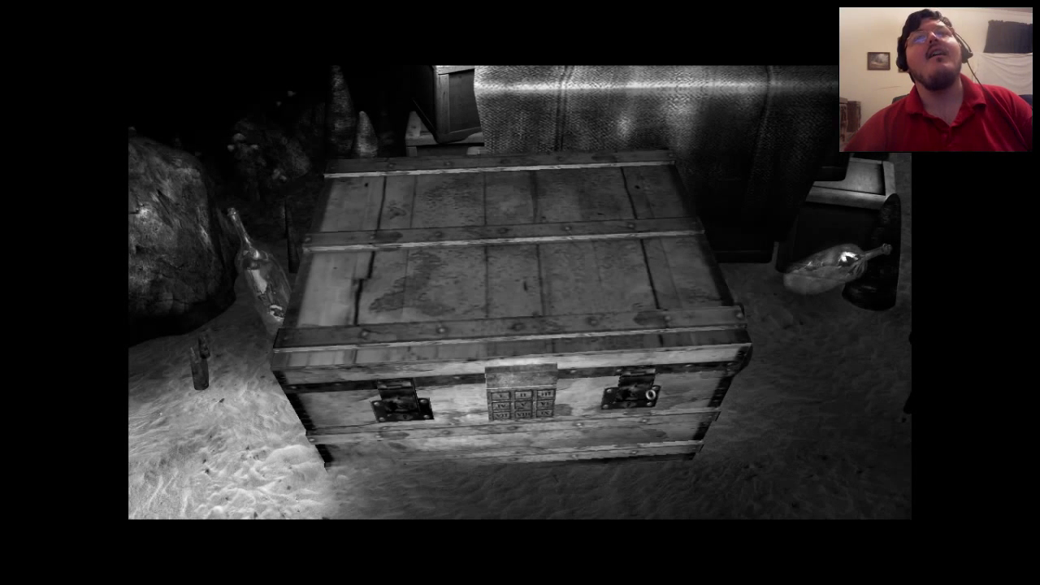